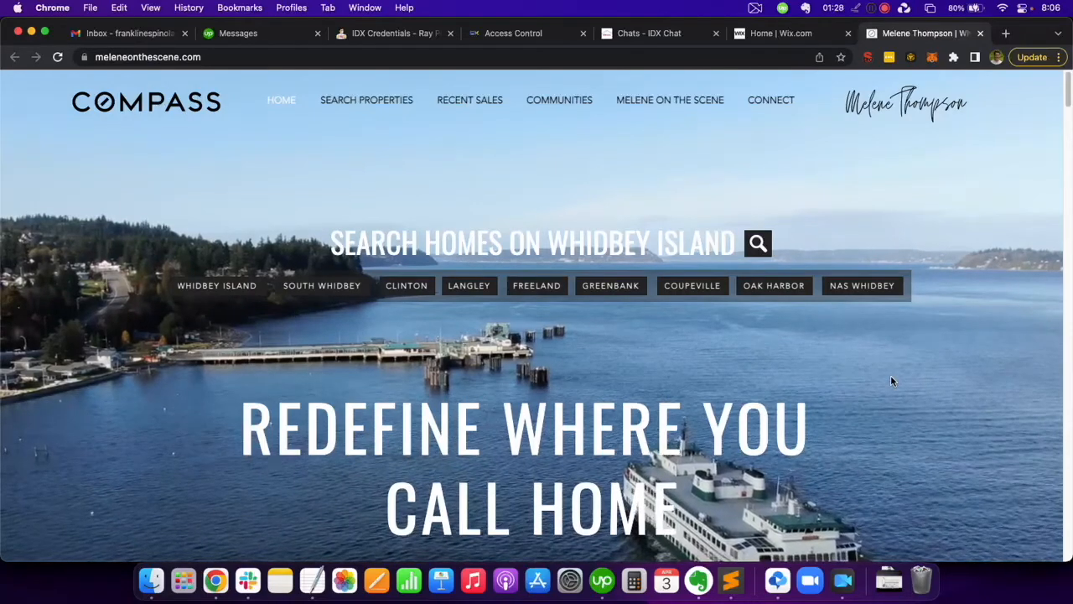
Open the site Settings from the Wix dashboard.
scroll("down", 3)
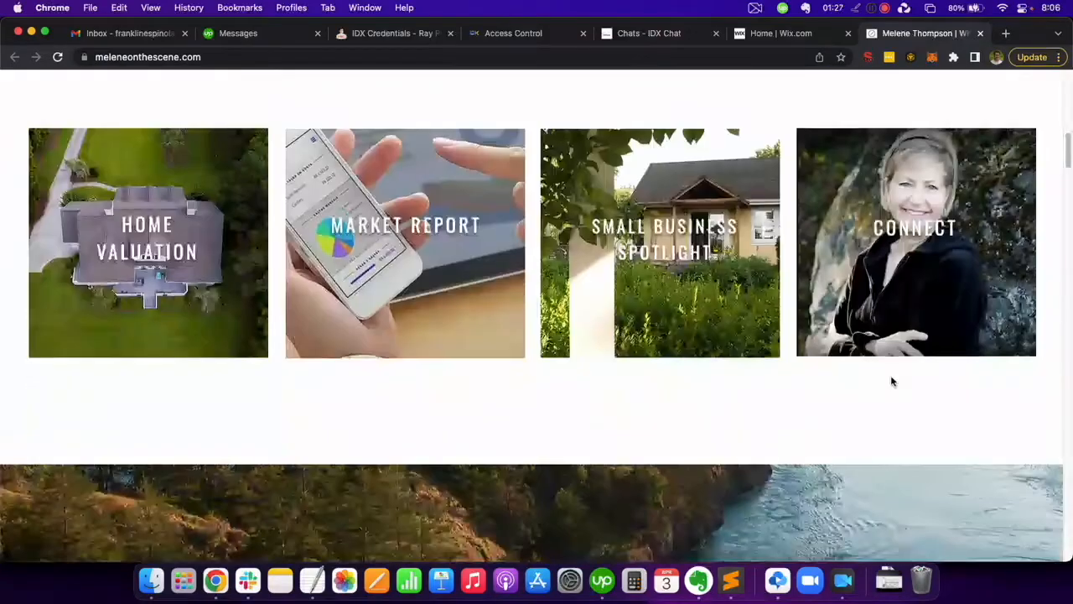
scroll("up", 3)
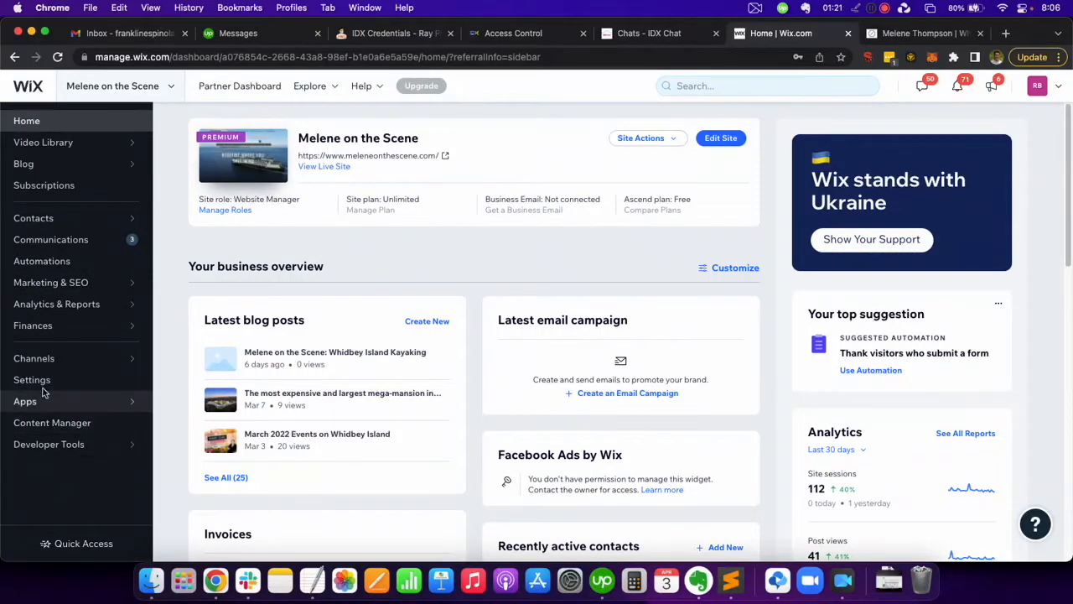
left_click(32, 380)
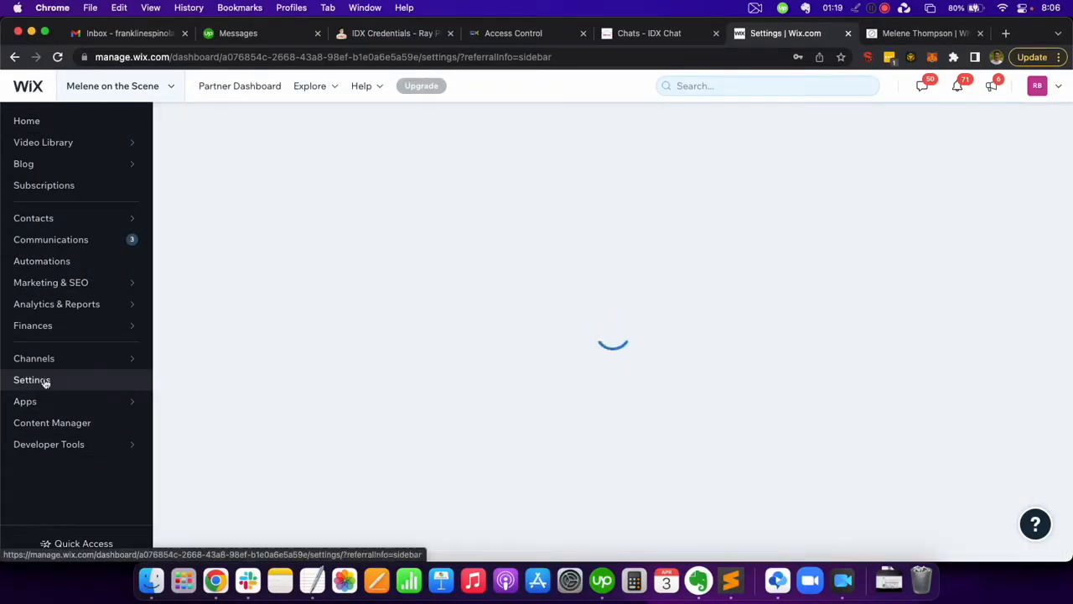
left_click(32, 380)
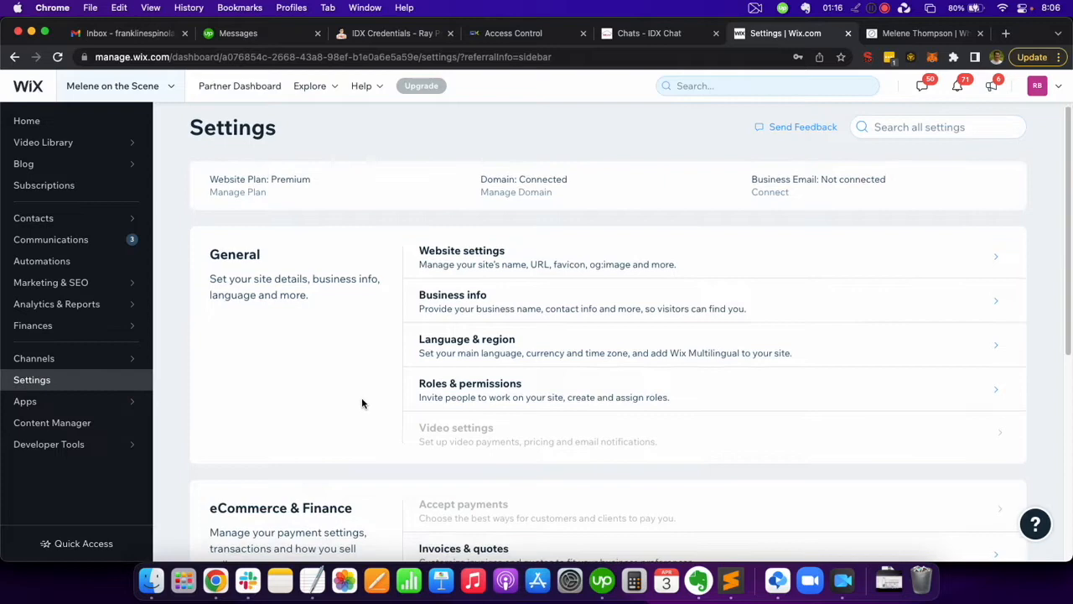
Go to Advanced > Custom code and scroll to the Head, Body - Start and Body - End sections.
scroll("down", 3)
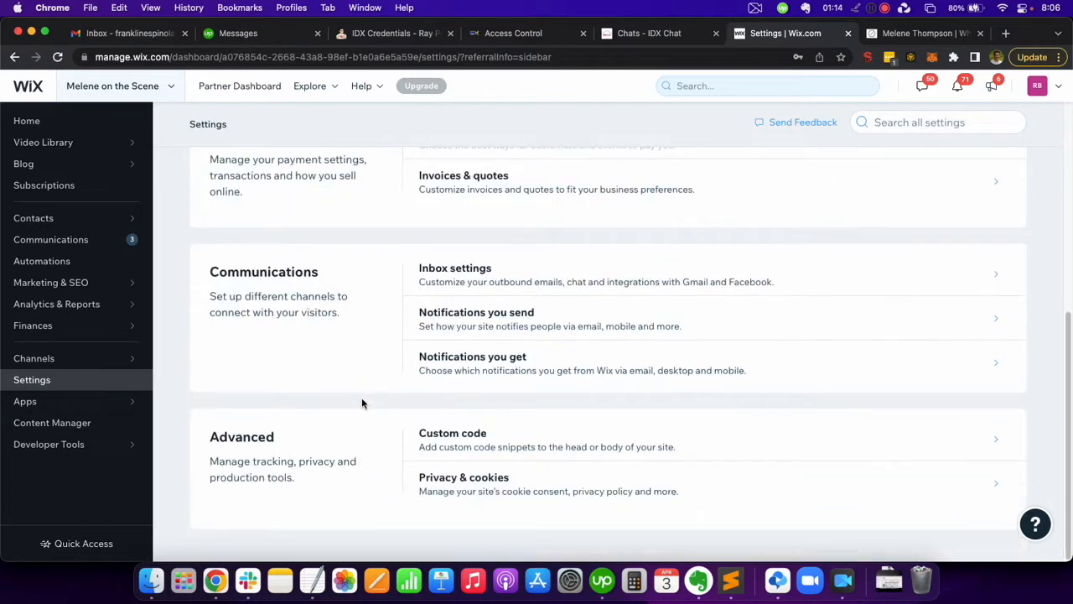
left_click(452, 439)
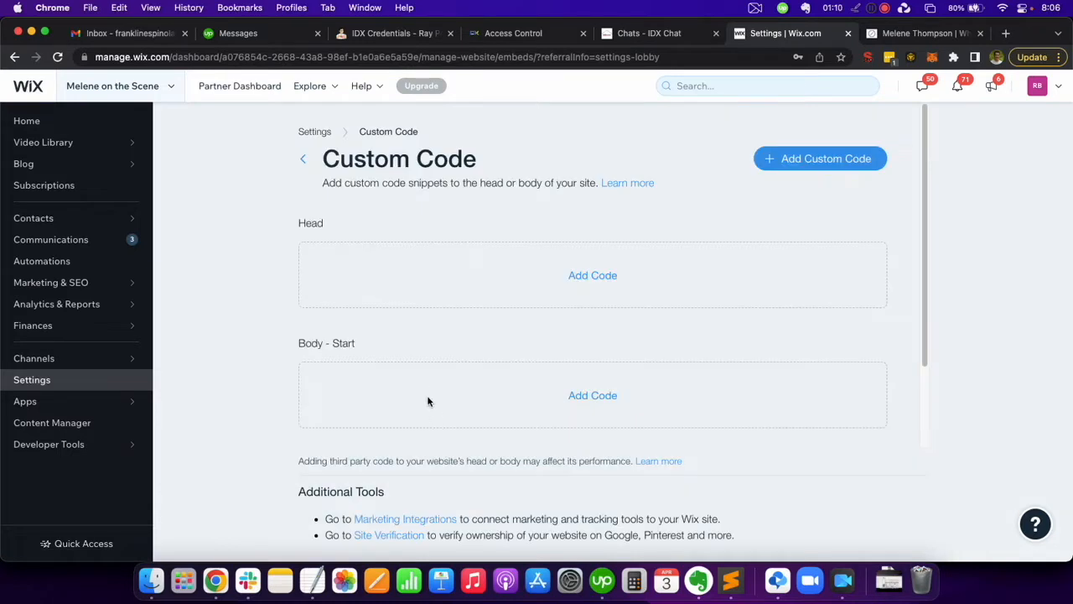
scroll("down", 3)
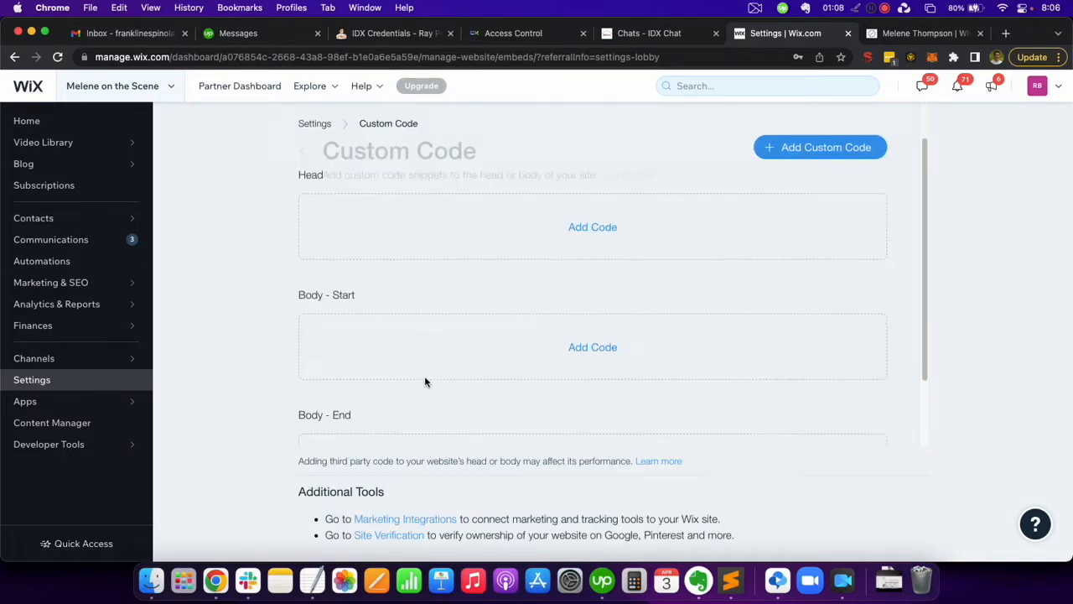
scroll("down", 3)
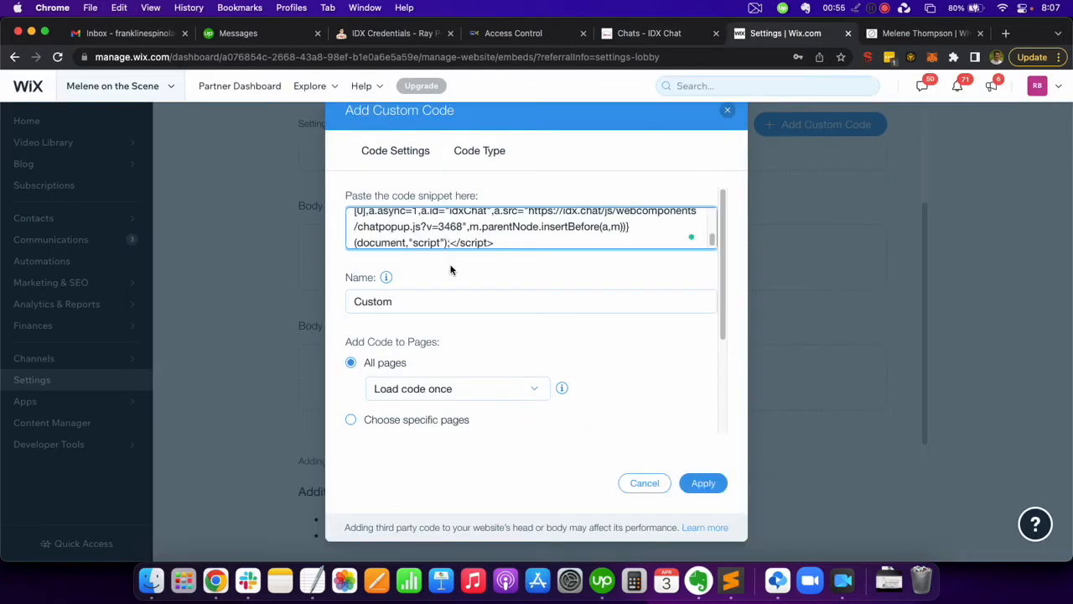
Apply the IDX Chat script under Body - End for all pages, then return to the live site.
left_click(702, 482)
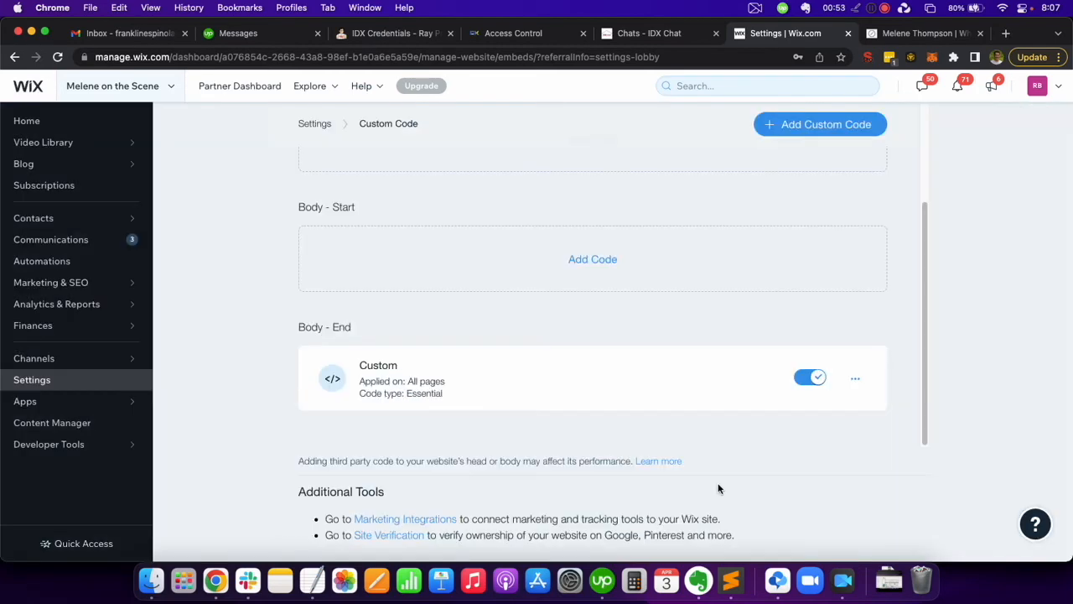
left_click(922, 33)
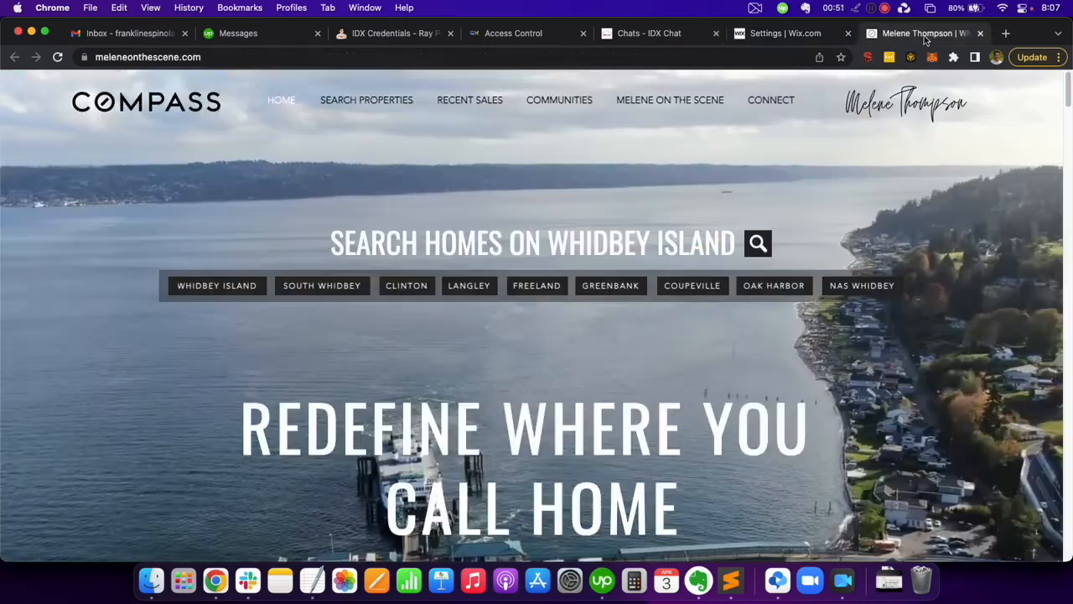
Reload the live homepage and open the IDX Chat 'Chat with us' form.
left_click(58, 57)
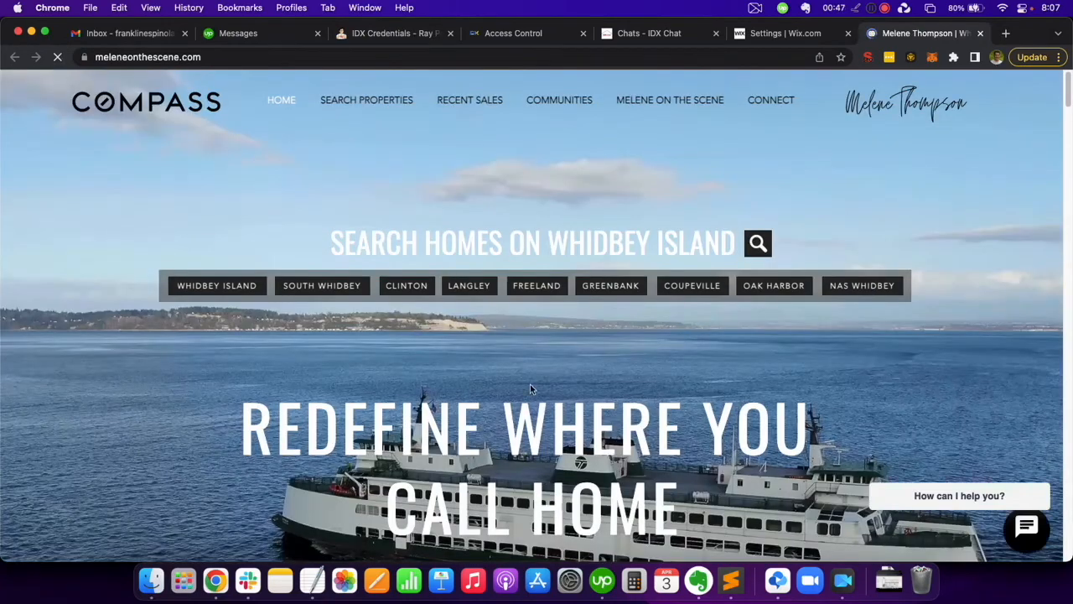
left_click(1026, 526)
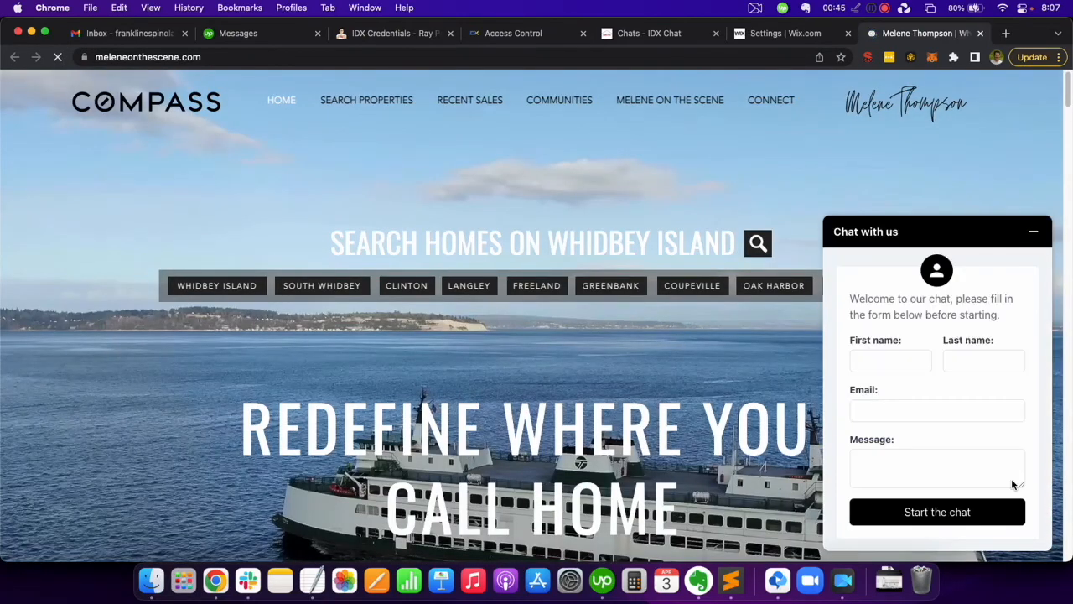